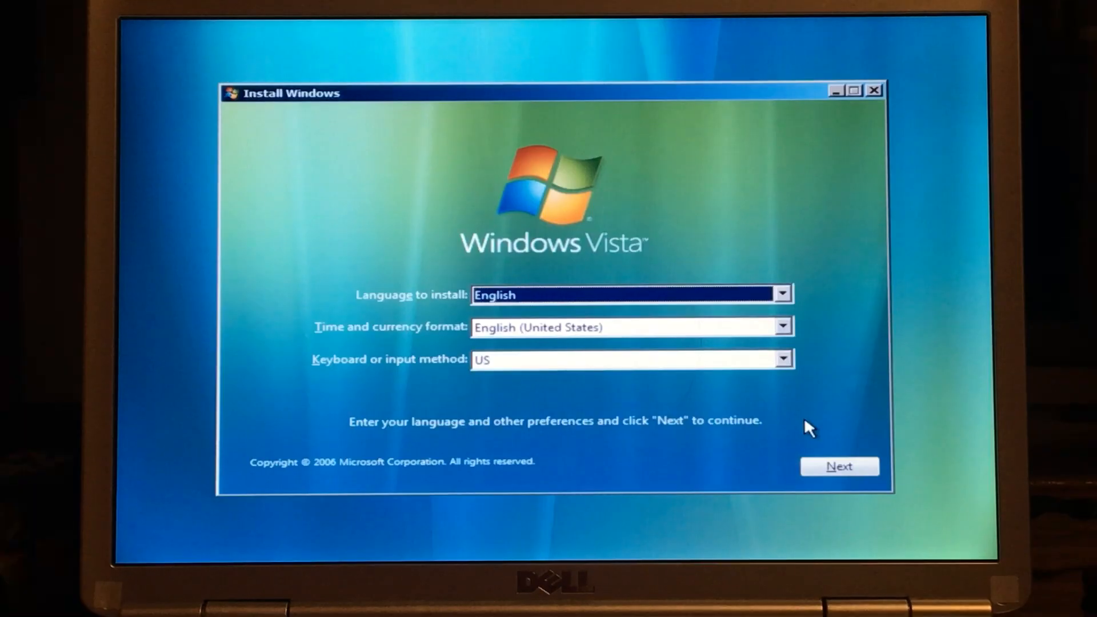
pyautogui.moveTo(781, 437)
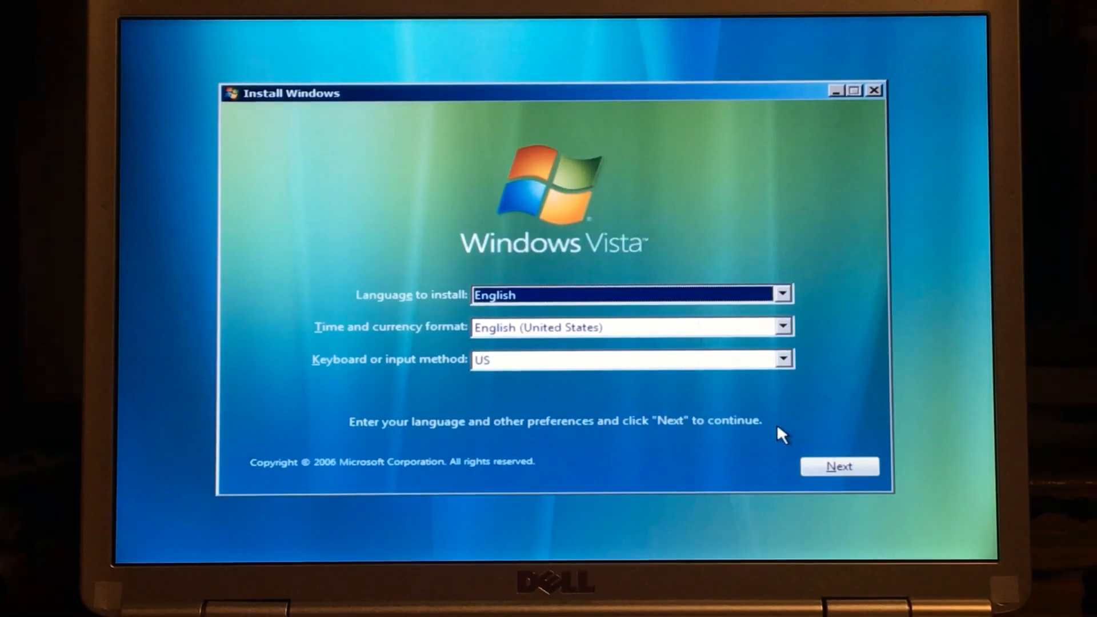
pyautogui.moveTo(839, 467)
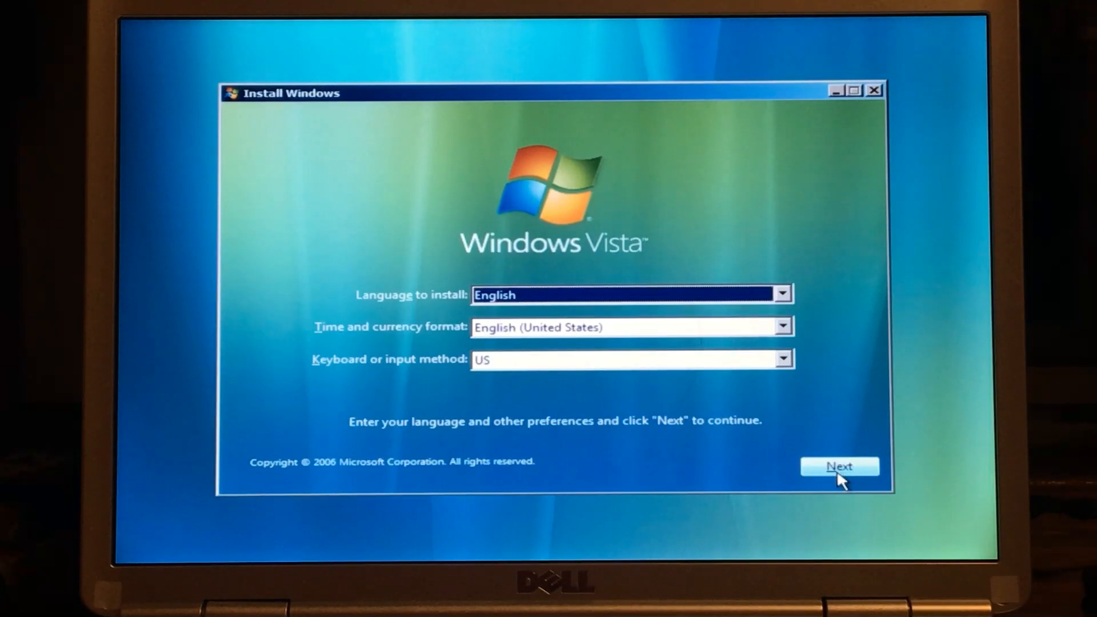
# Accept English (US) language, time and keyboard settings, then choose Install now.
pyautogui.click(839, 467)
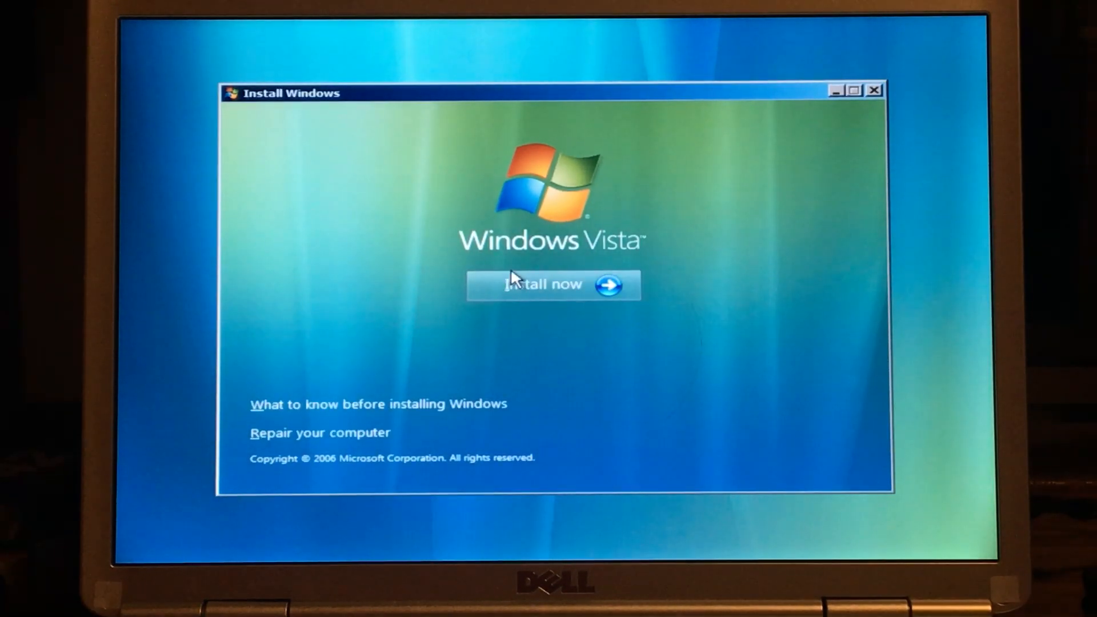
pyautogui.click(552, 285)
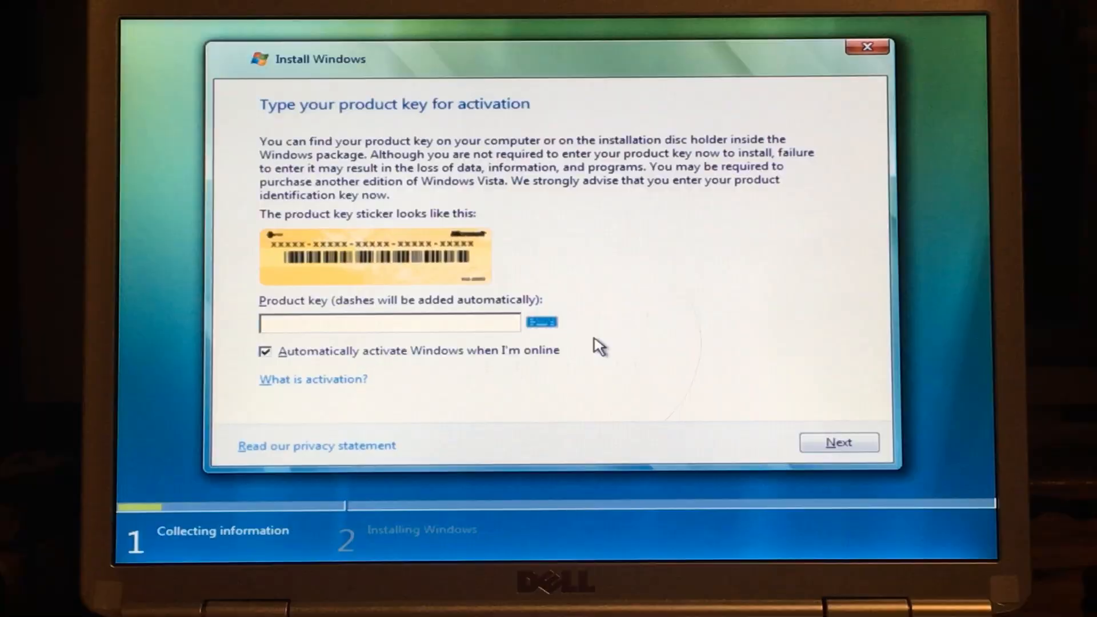